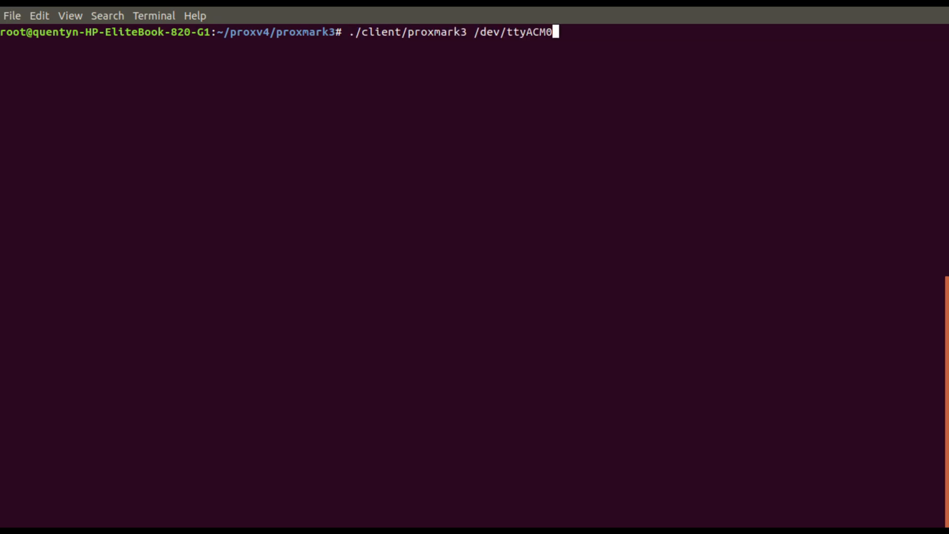
# Launch the client on /dev/ttyACM0 and run hf search to find the MIFARE Classic 1k tag
pyautogui.press('Return')
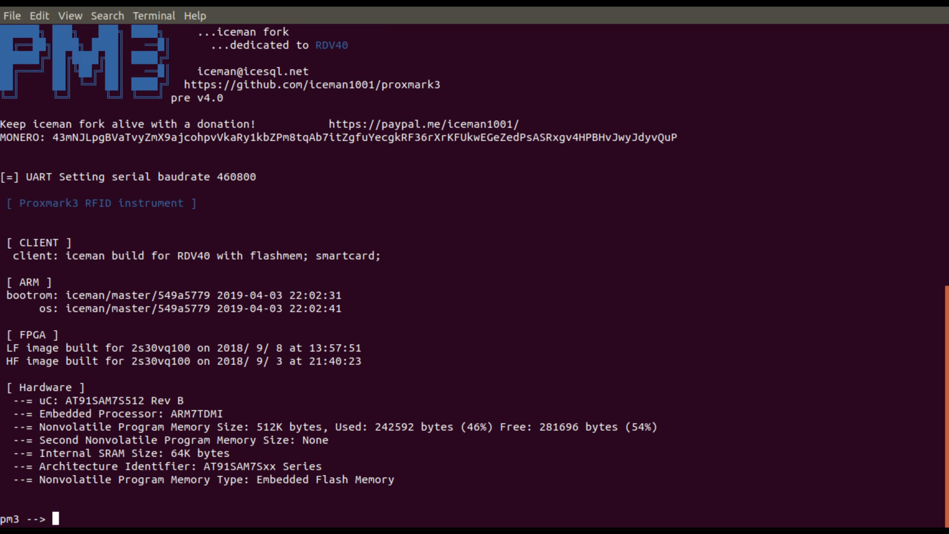
pyautogui.write('hf s')
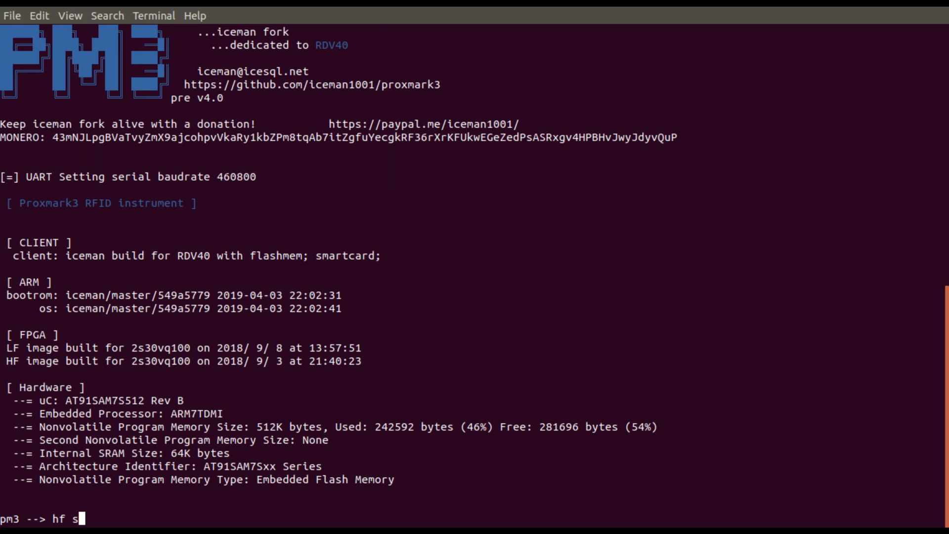
pyautogui.write('earch')
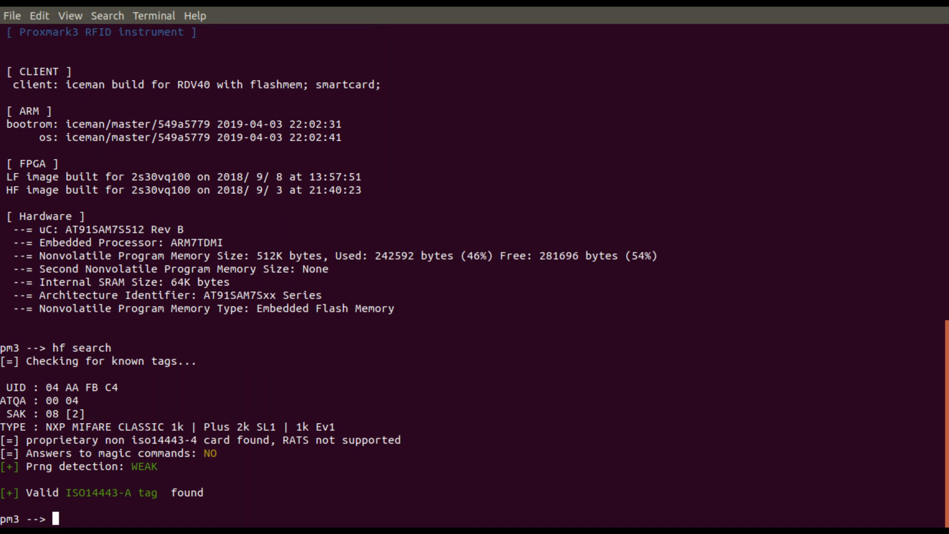
# Run hf mf fchk with the default key dictionary, finding 28 of 32 keys
pyautogui.write('hf')
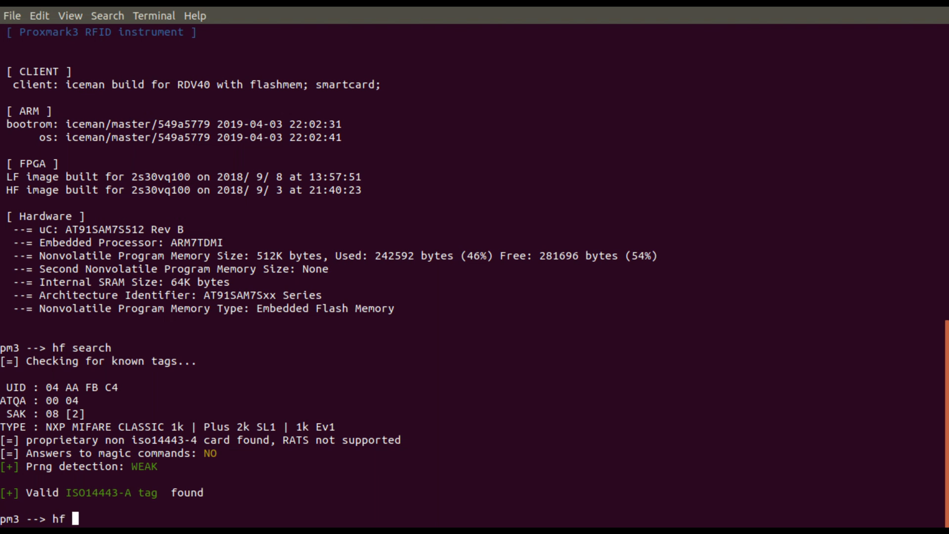
pyautogui.write('mf')
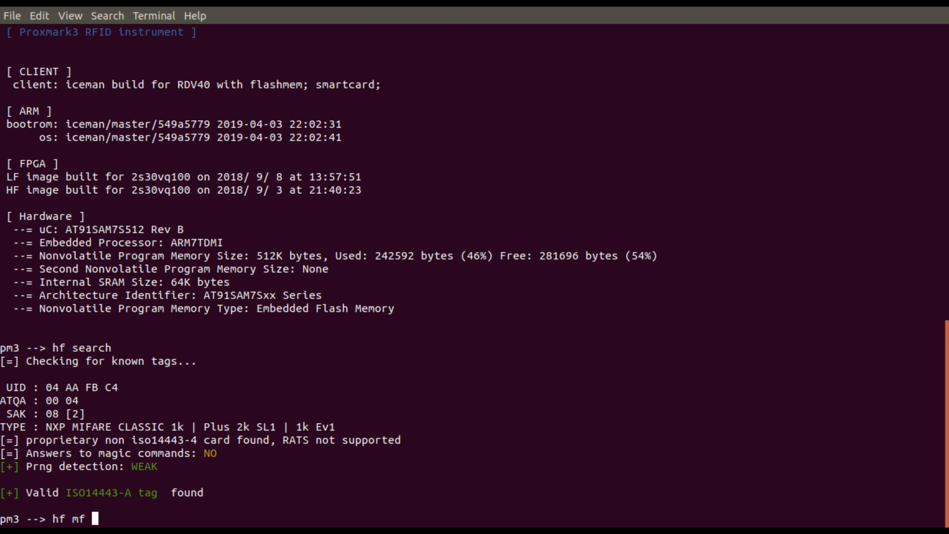
pyautogui.write('fc')
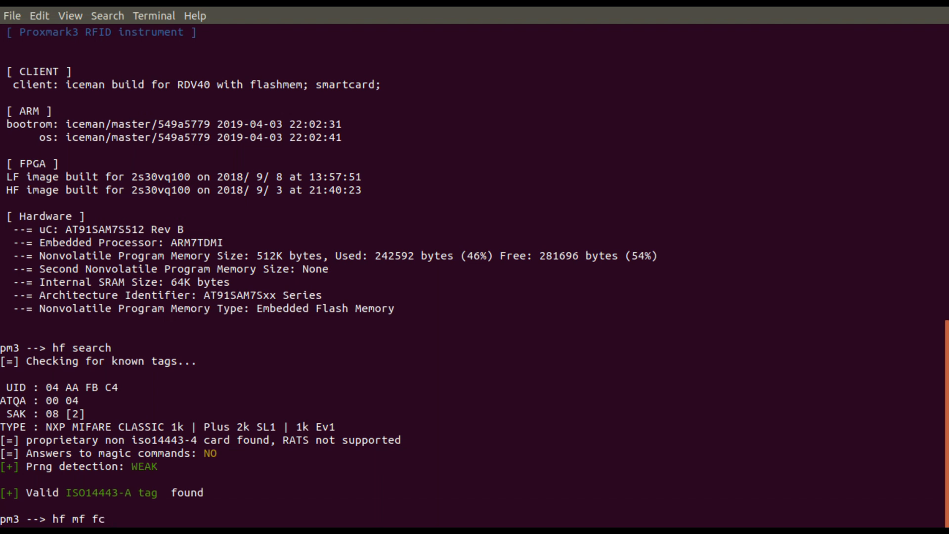
pyautogui.write('hk')
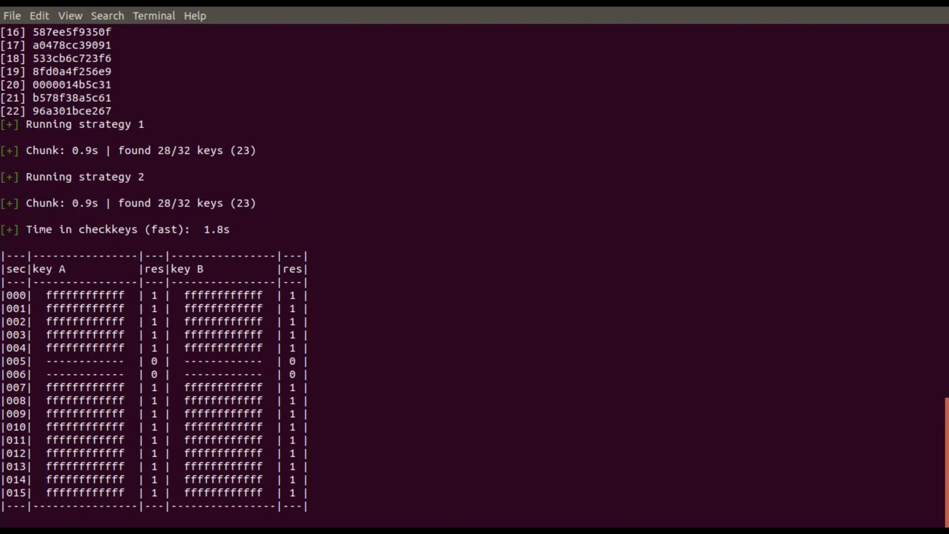
# Run hf mf nested 1 0 A FFFFFFFFFFFF d to recover sector 5 and 6 keys, then start hf mf dump 1
pyautogui.scroll(-3)
pyautogui.write('hf mf nested 1 0 A FFFFFFFFFFFF d')
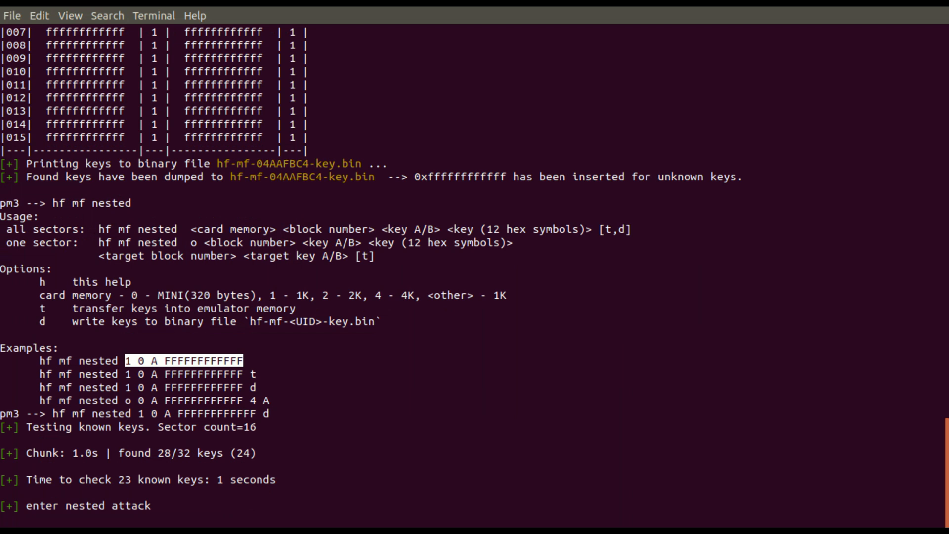
pyautogui.scroll(-3)
pyautogui.write('hf mf dump 1')
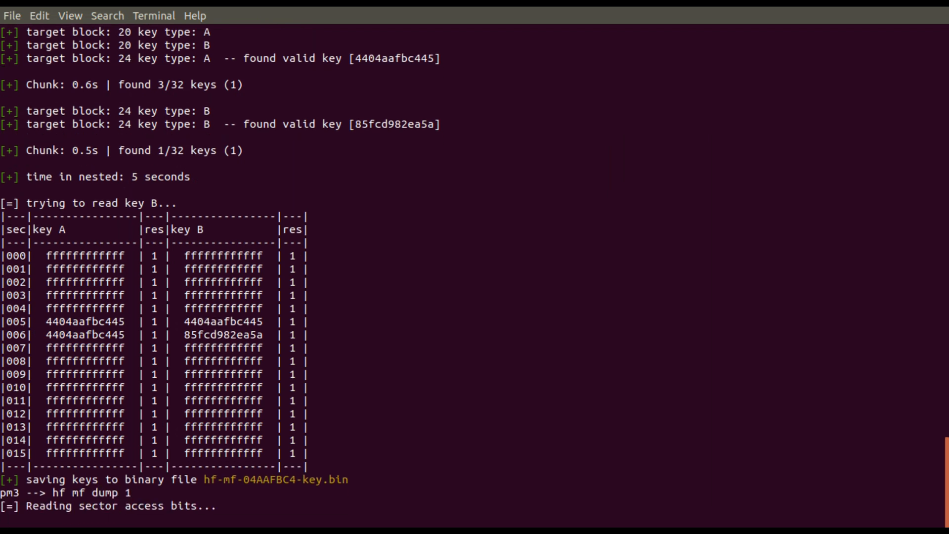
# Follow the dump output as all 64 blocks are read and saved to bin, eml and json files
pyautogui.scroll(-3)
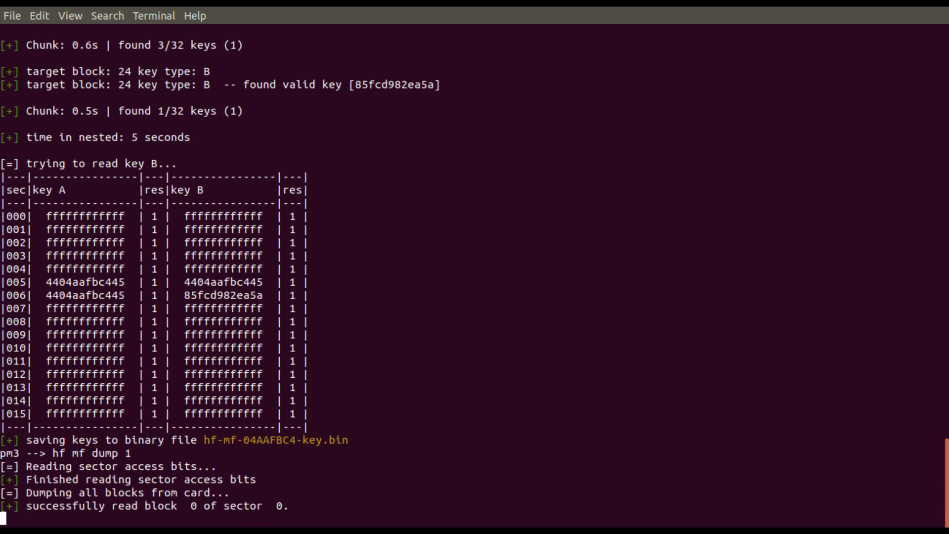
pyautogui.scroll(-3)
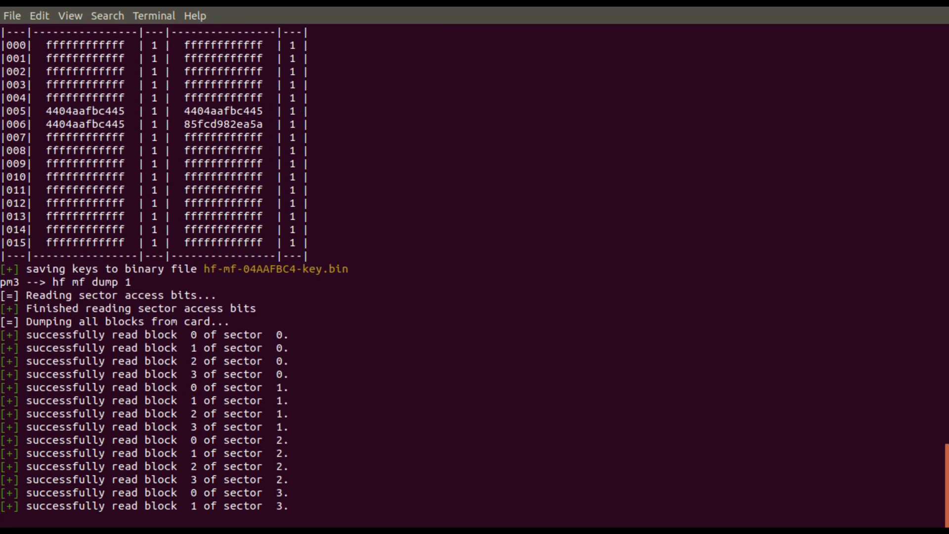
pyautogui.scroll(-3)
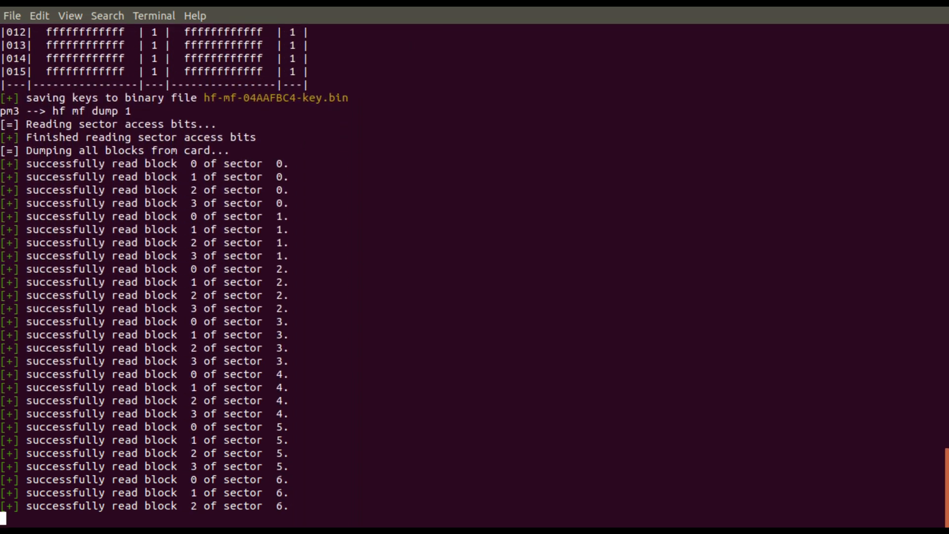
pyautogui.scroll(-3)
pyautogui.write('hf search')
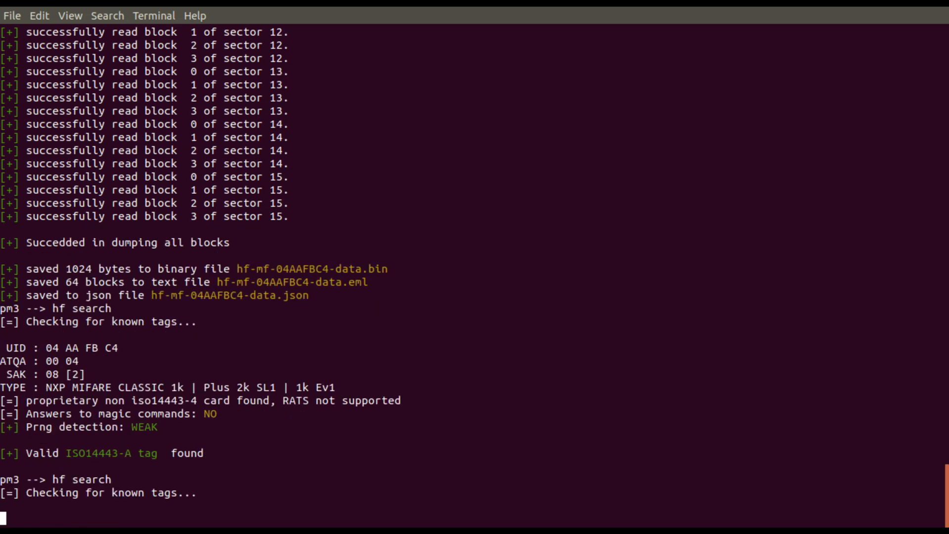
# Search the magic GEN 1a card, then enter hf mf csetuid 04 AA FB C4 copied from the original UID
pyautogui.press('Return')
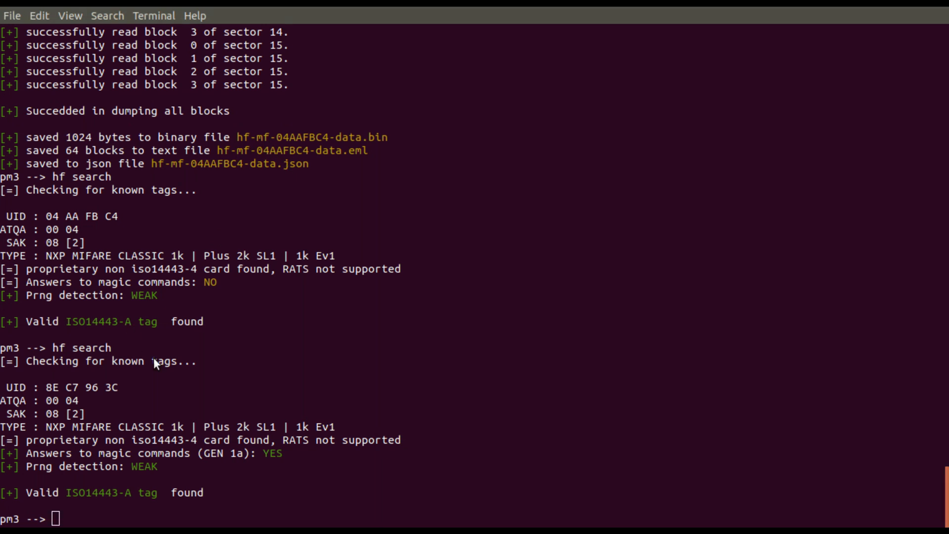
pyautogui.write('hf mf csetuid')
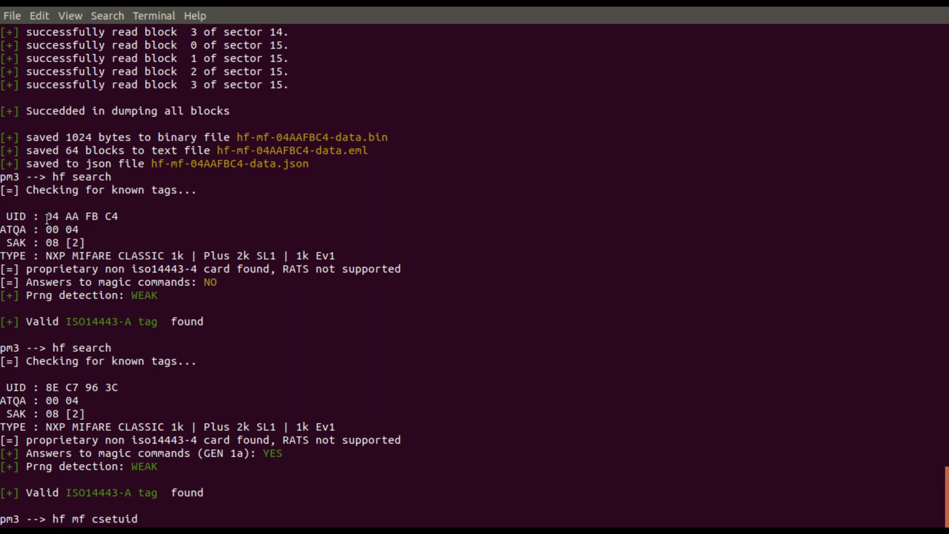
pyautogui.doubleClick(73, 216)
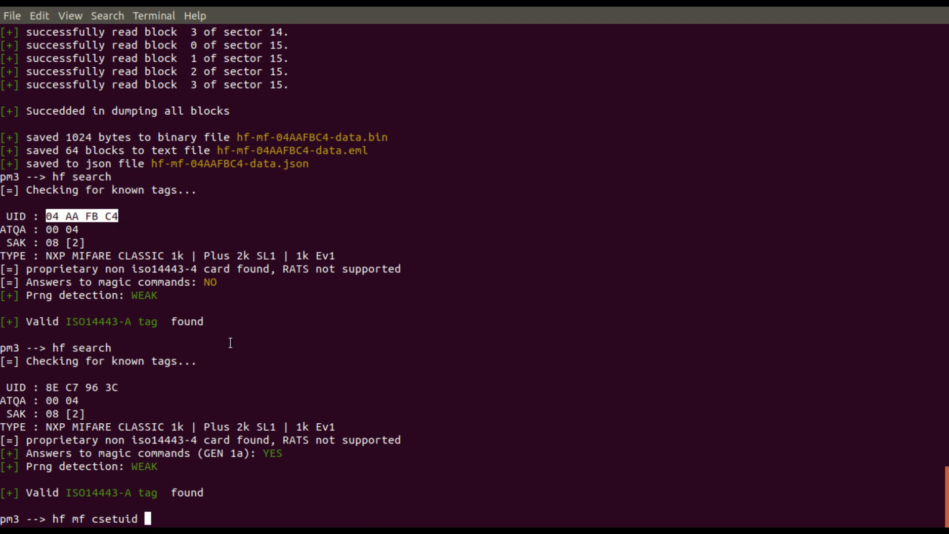
pyautogui.write('04 AA FB C4')
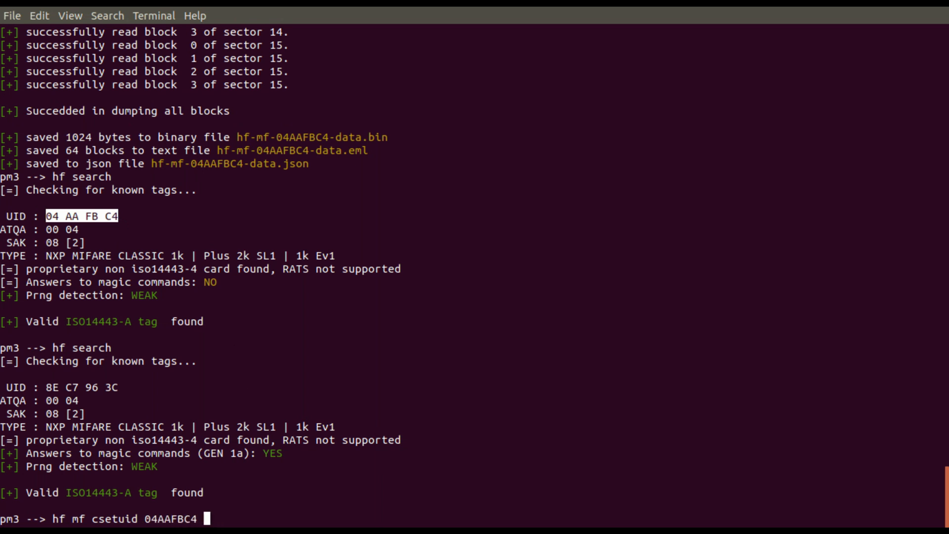
pyautogui.moveTo(135, 212)
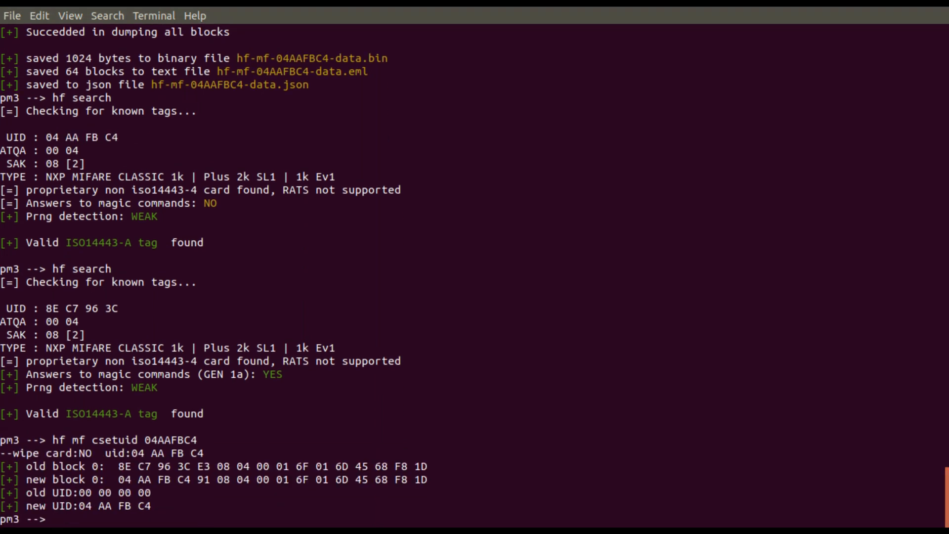
# Run hf mf restore to write hf-mf-04AAFBC4-data.bin onto the magic card through block 63
pyautogui.write('hf')
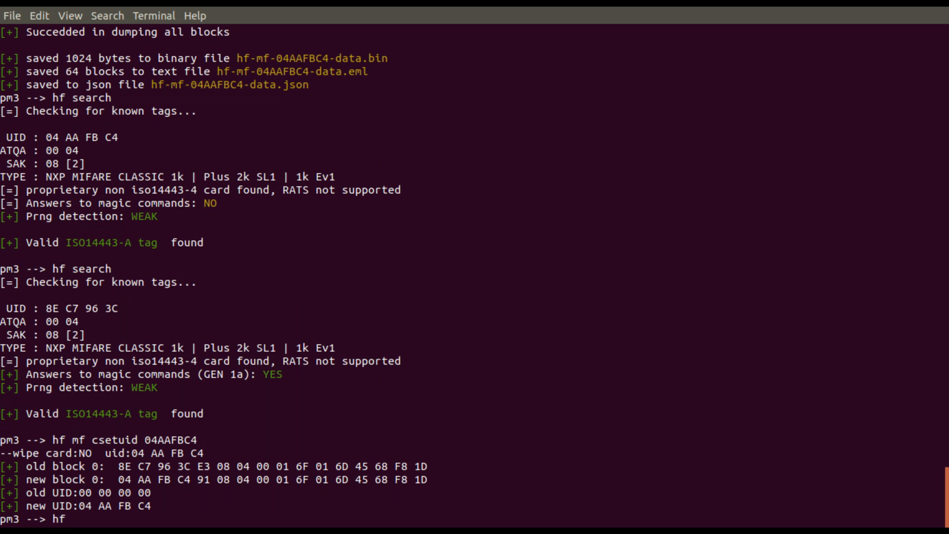
pyautogui.write('mf restore')
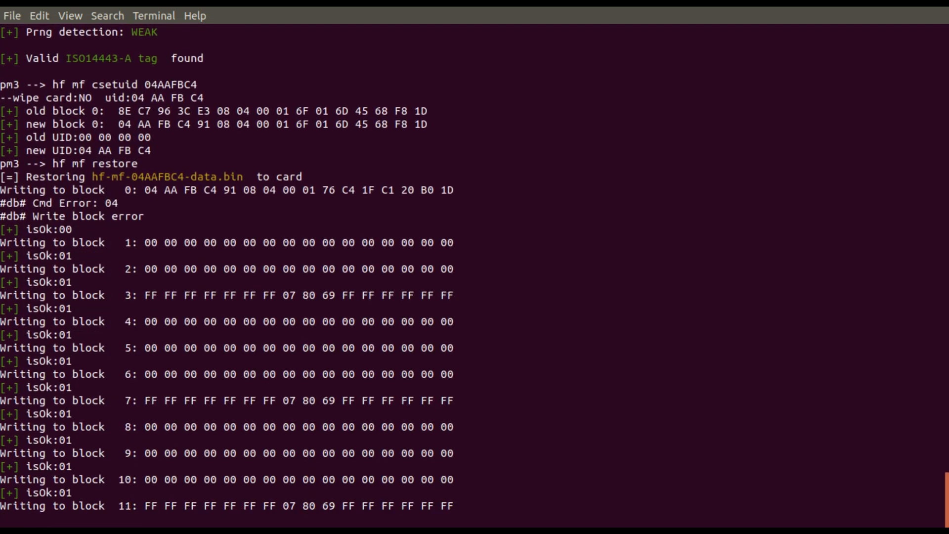
pyautogui.scroll(-3)
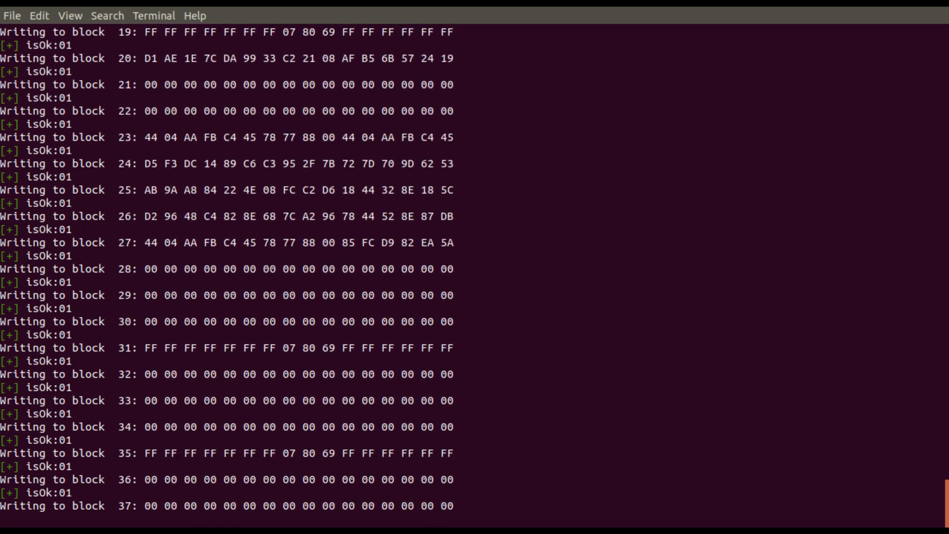
pyautogui.scroll(-3)
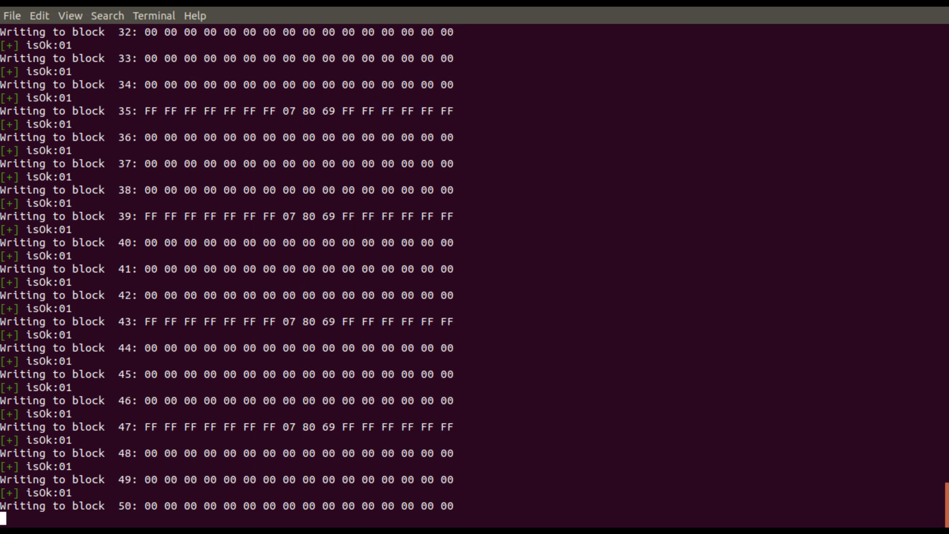
pyautogui.scroll(-3)
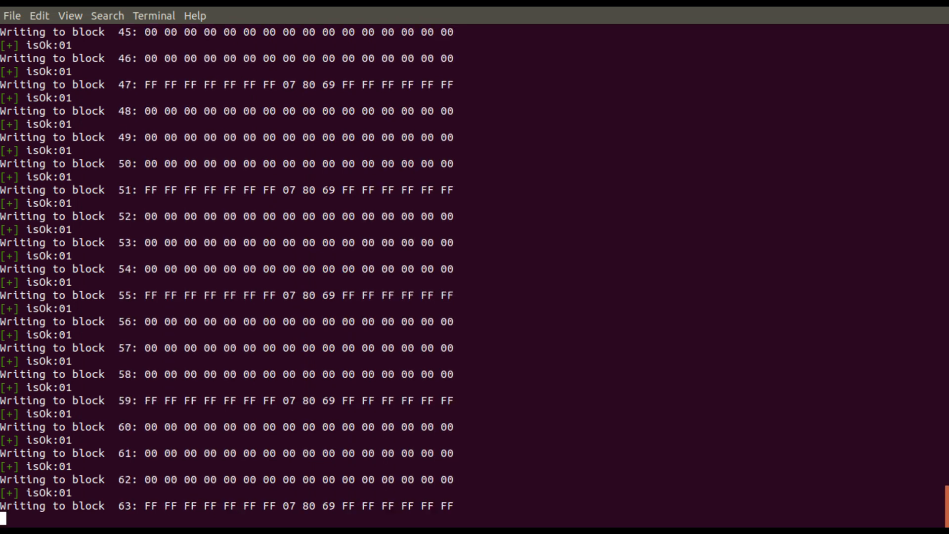